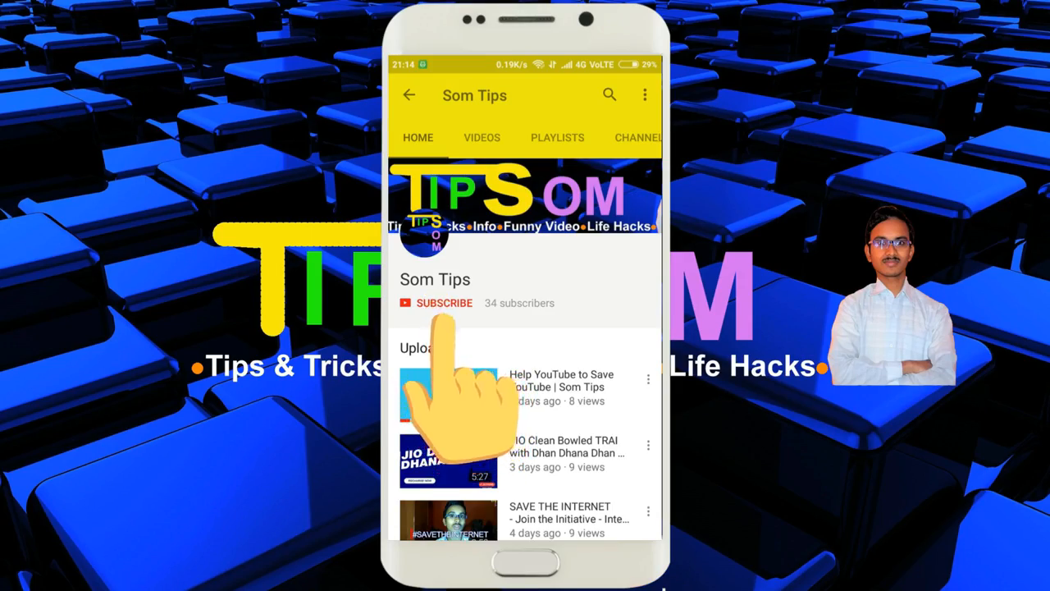
Step: Tap SUBSCRIBE on the Som Tips channel page in YouTube for Android
click(442, 303)
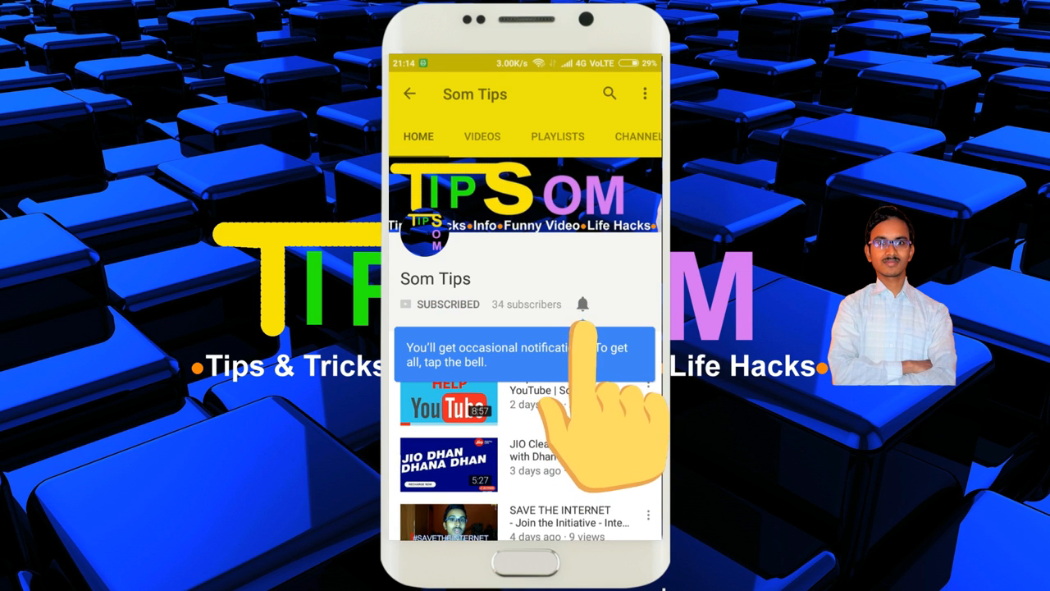
click(589, 304)
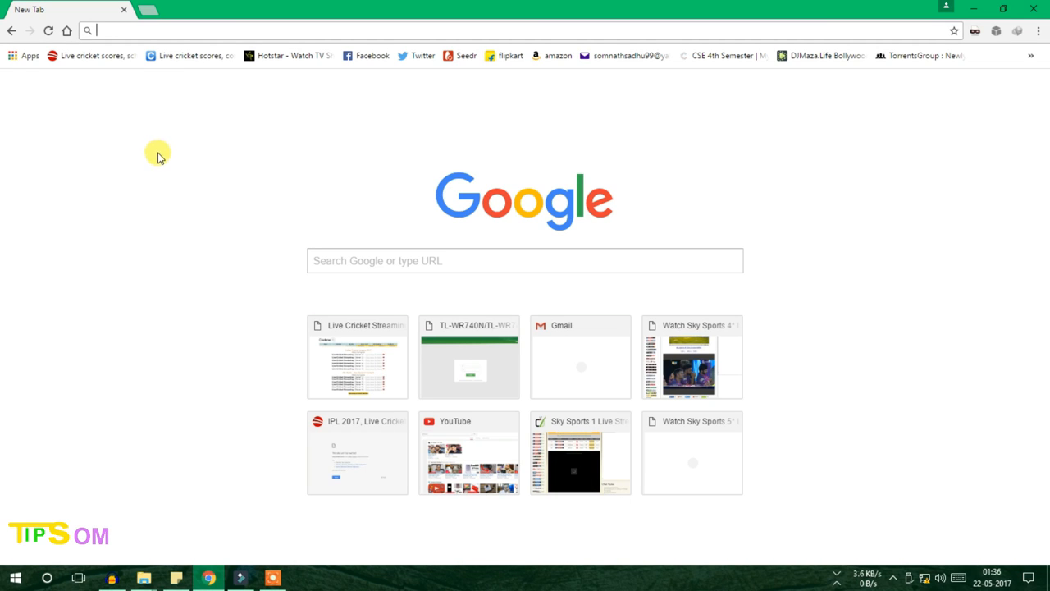
mouse_move(166, 183)
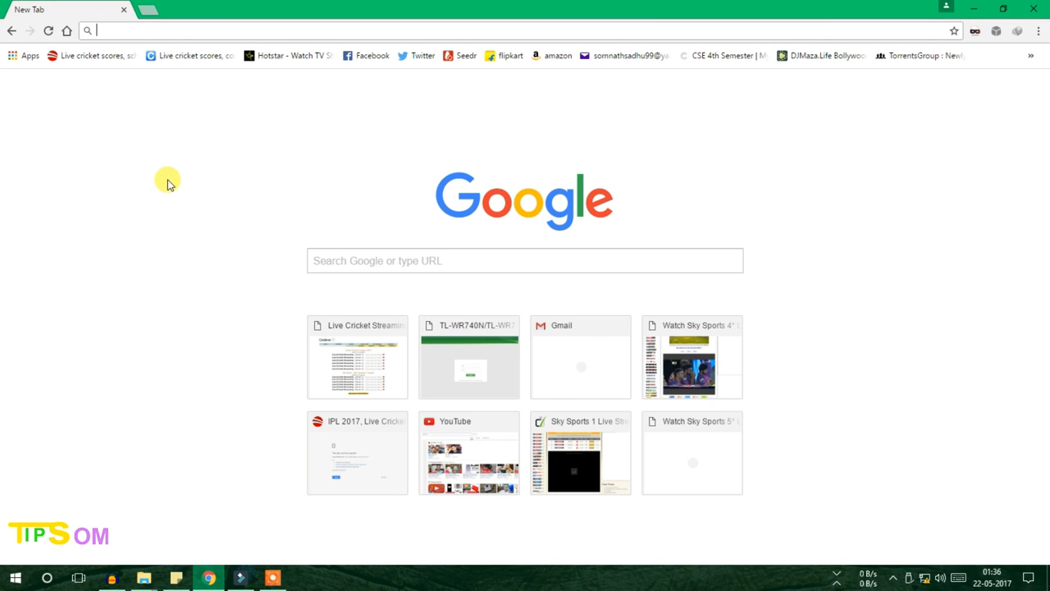
mouse_move(167, 194)
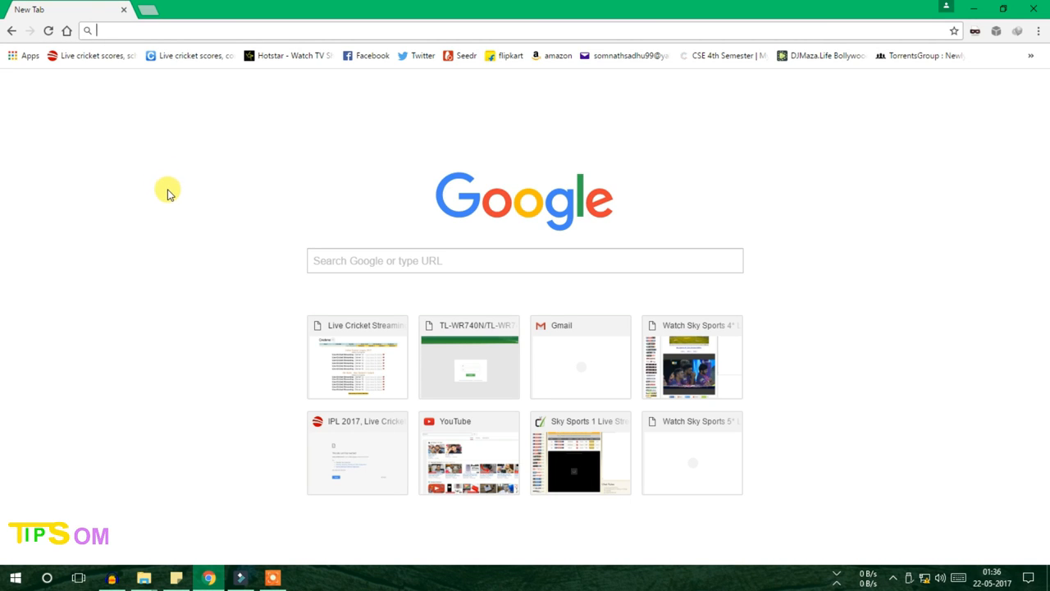
mouse_move(161, 216)
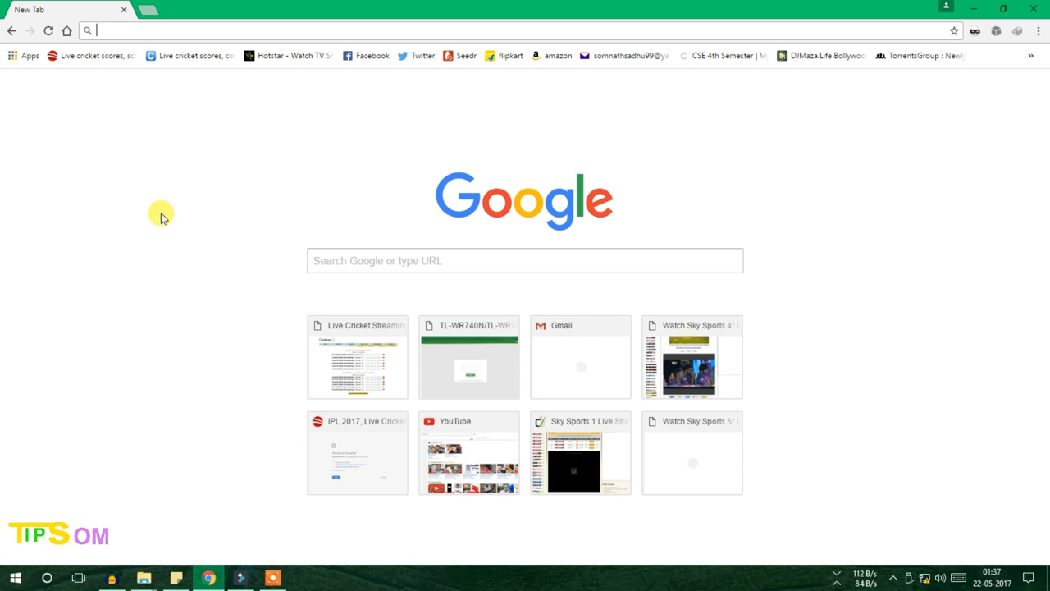
mouse_move(156, 238)
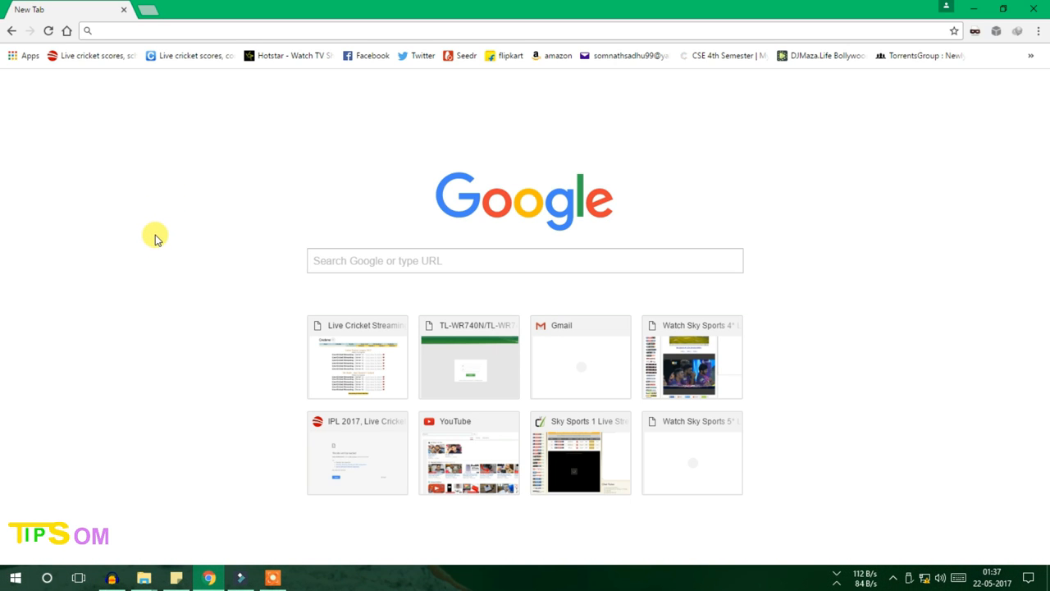
mouse_move(139, 250)
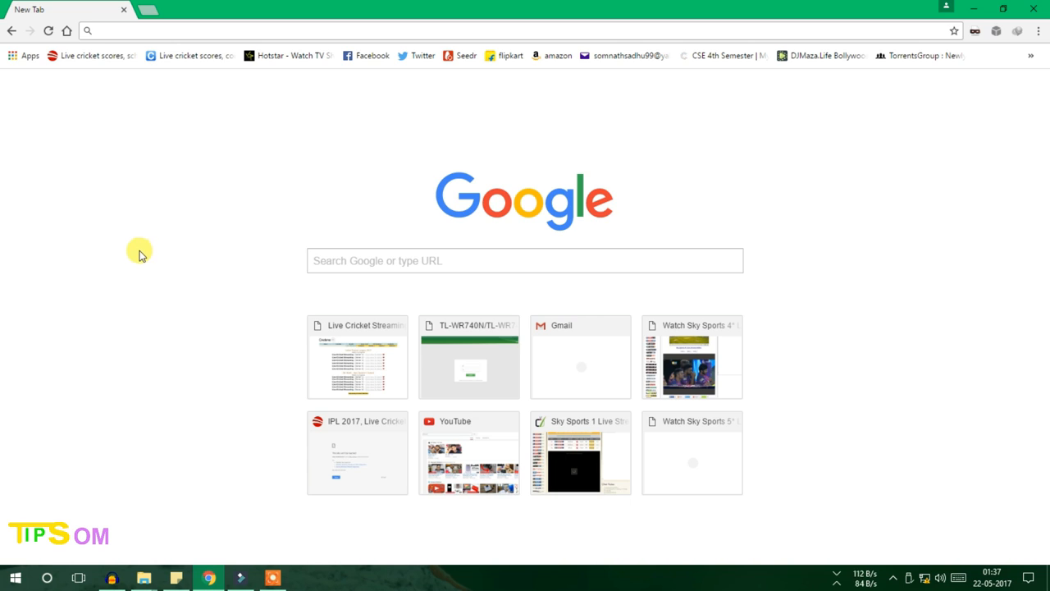
mouse_move(145, 279)
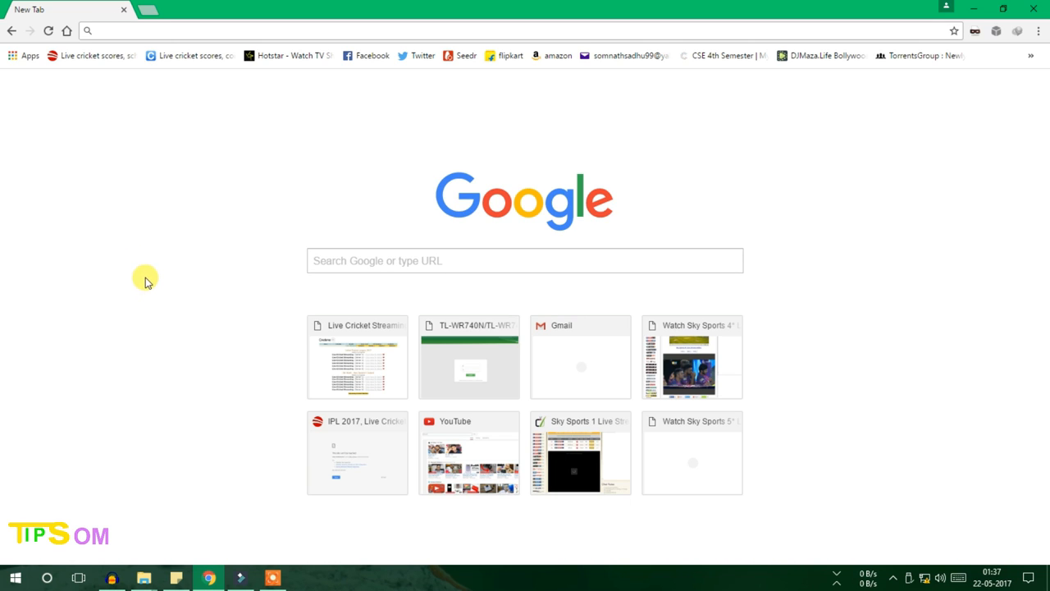
mouse_move(224, 271)
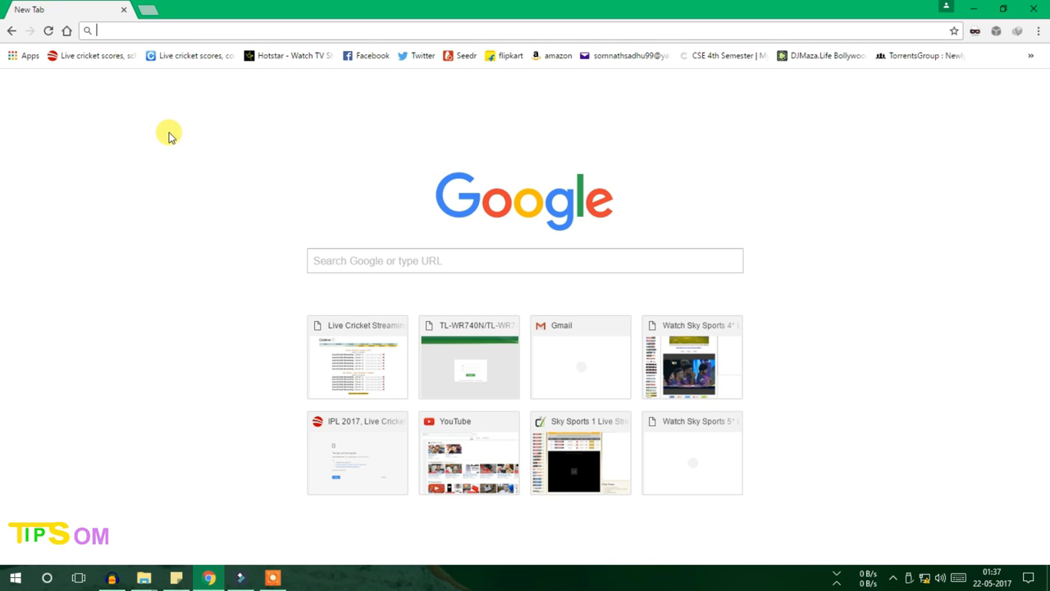
mouse_move(108, 43)
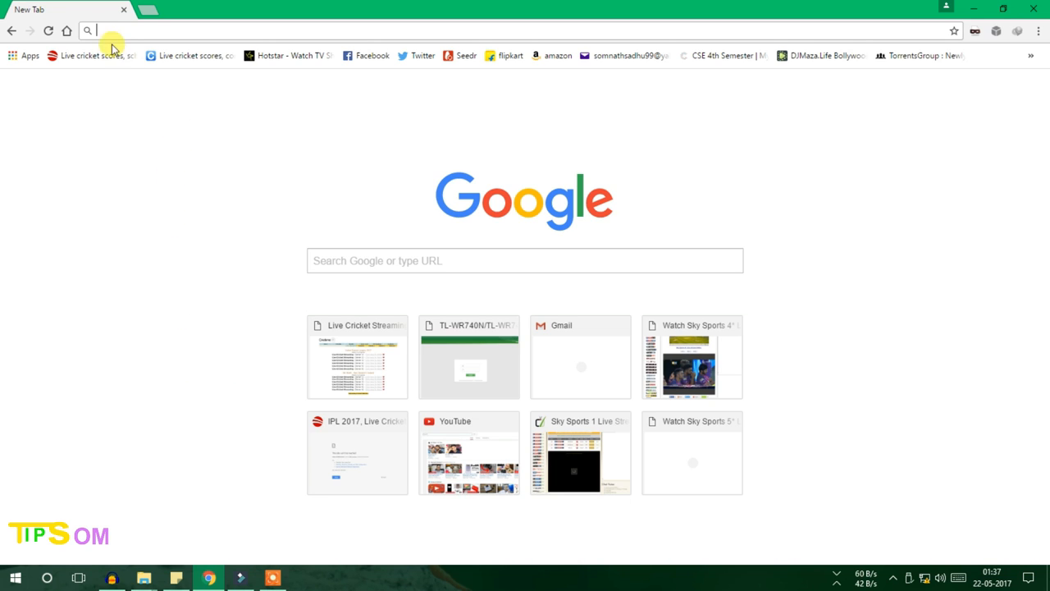
mouse_move(124, 30)
text(192.168.0.1)
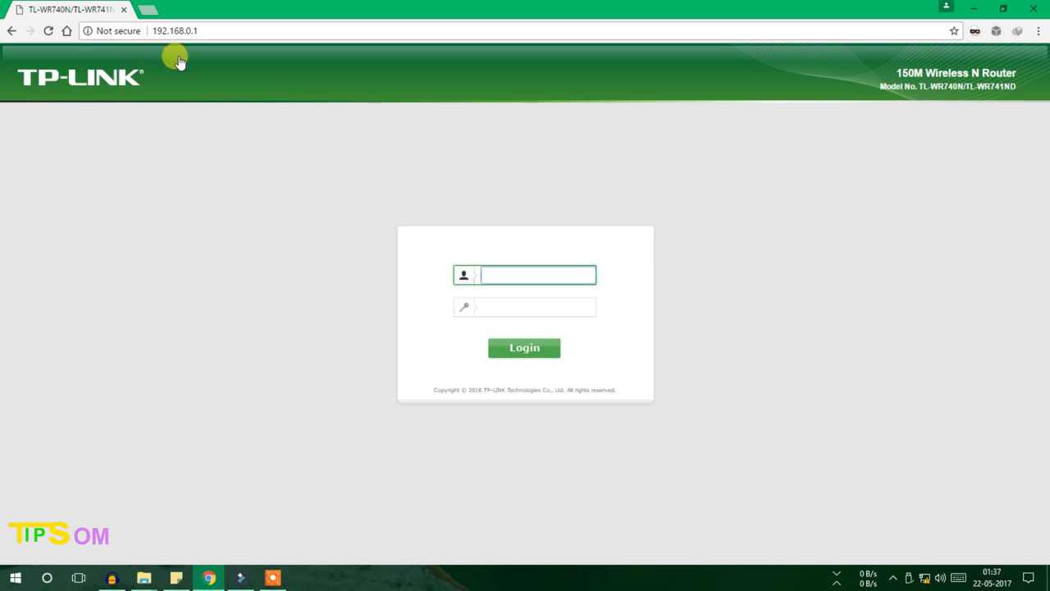
Step: Fill the 192.168.0.1 login form with username 'admin' and the admin password
click(539, 275)
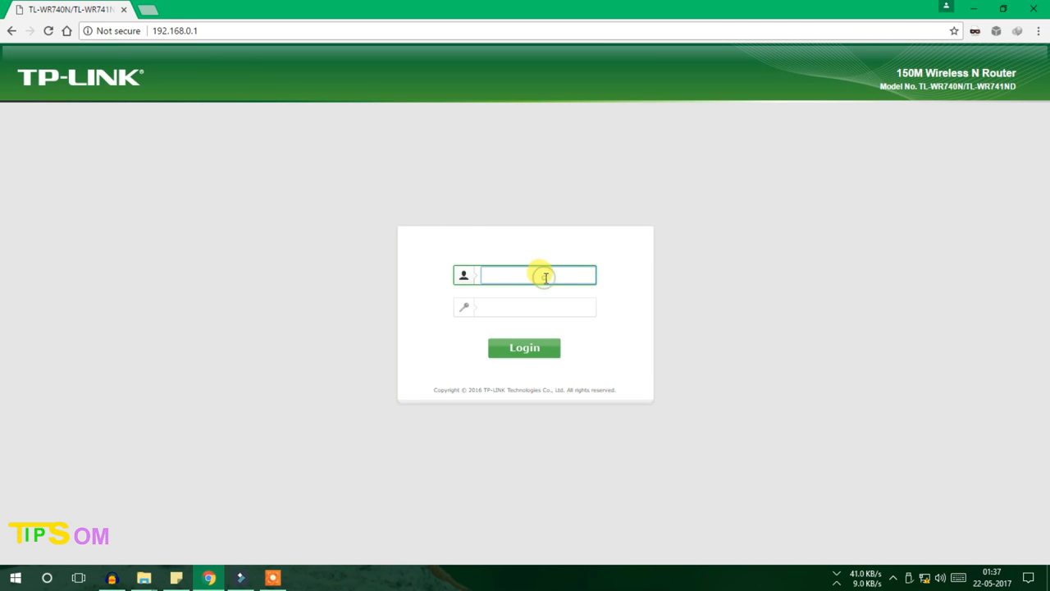
mouse_move(538, 293)
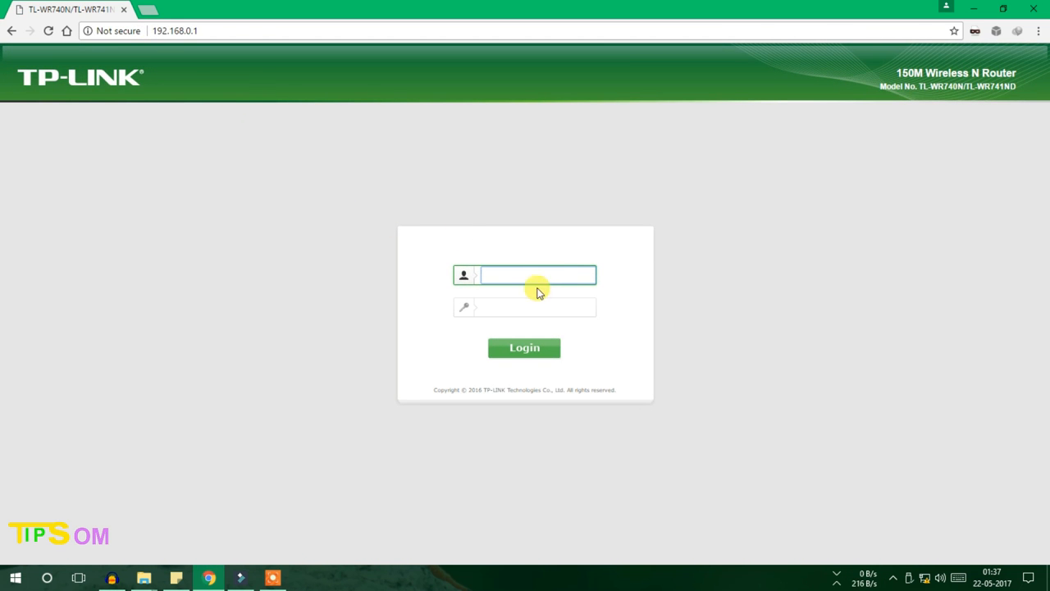
click(533, 275)
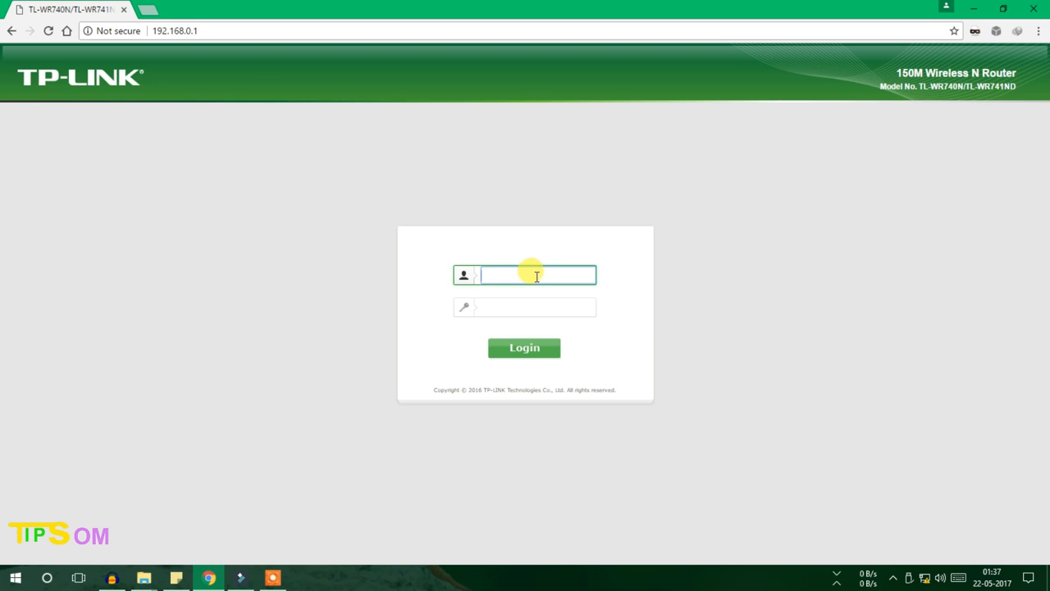
mouse_move(507, 281)
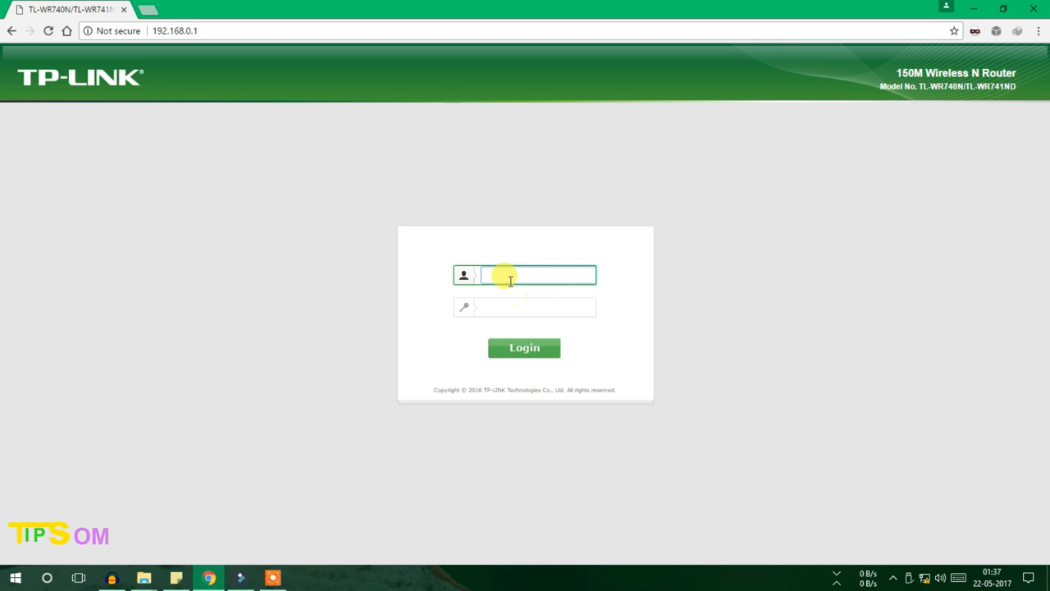
text(admin)
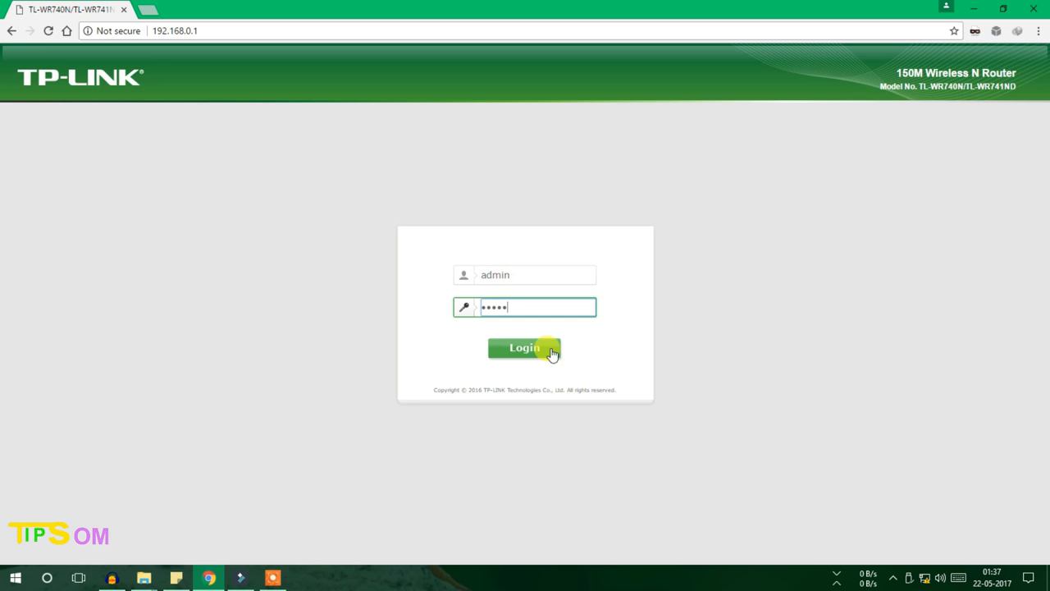
Step: Log in and open IP & MAC Binding > ARP List showing two unbound devices
click(524, 349)
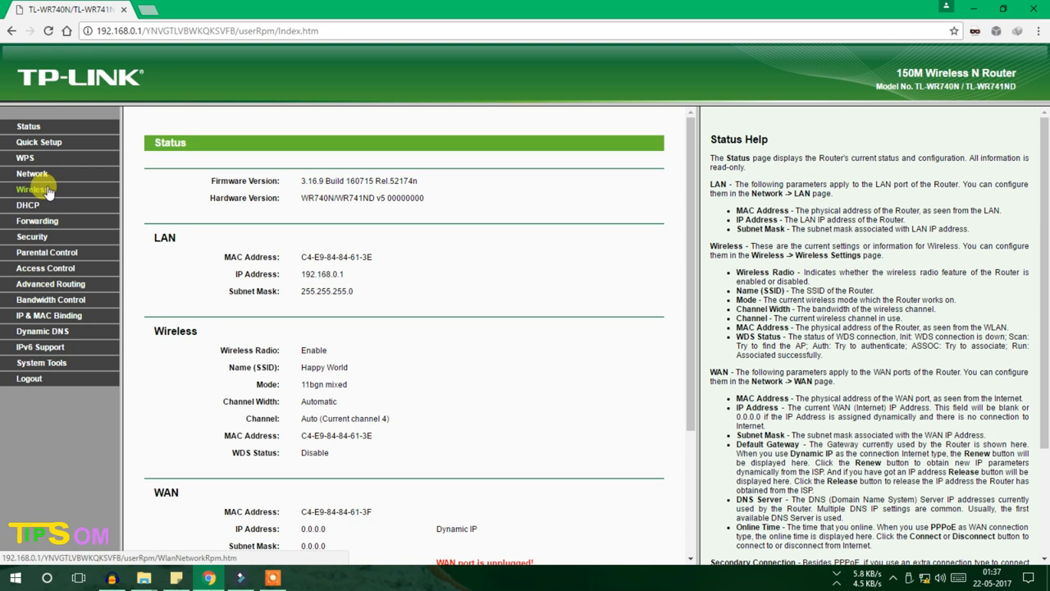
click(33, 346)
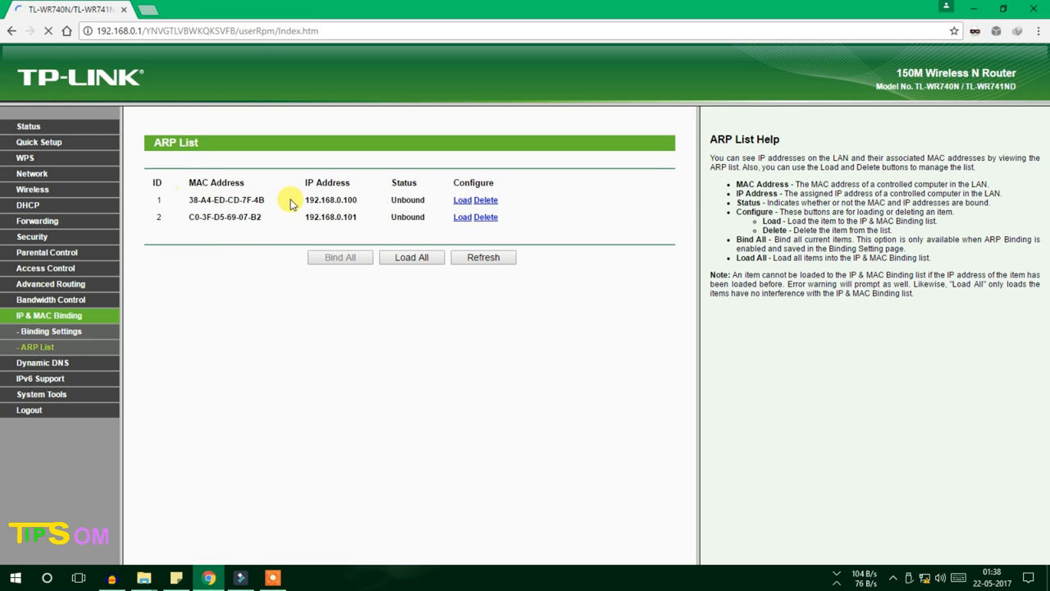
mouse_move(302, 203)
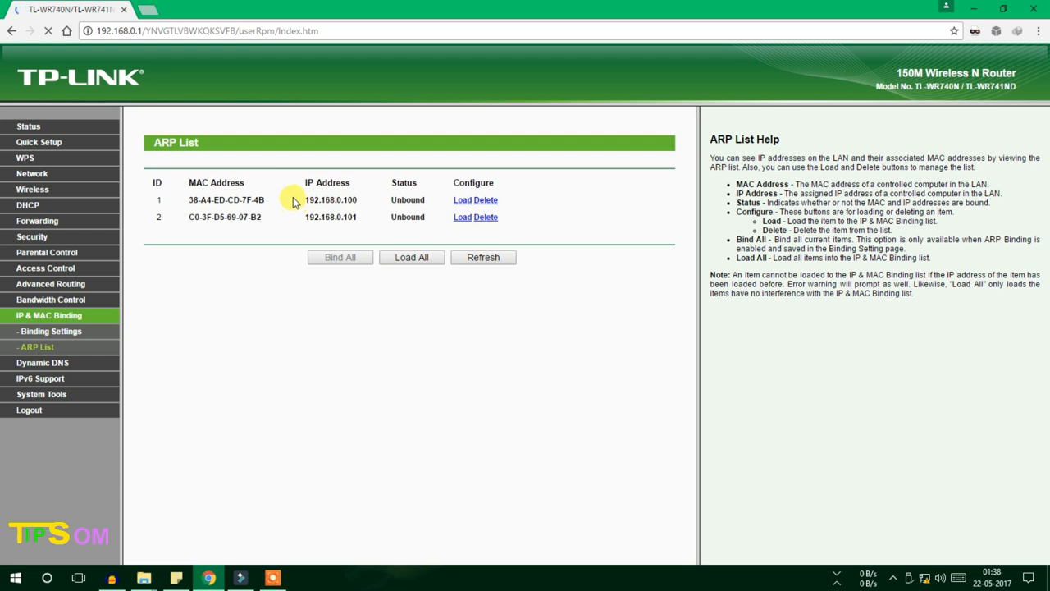
double_click(329, 199)
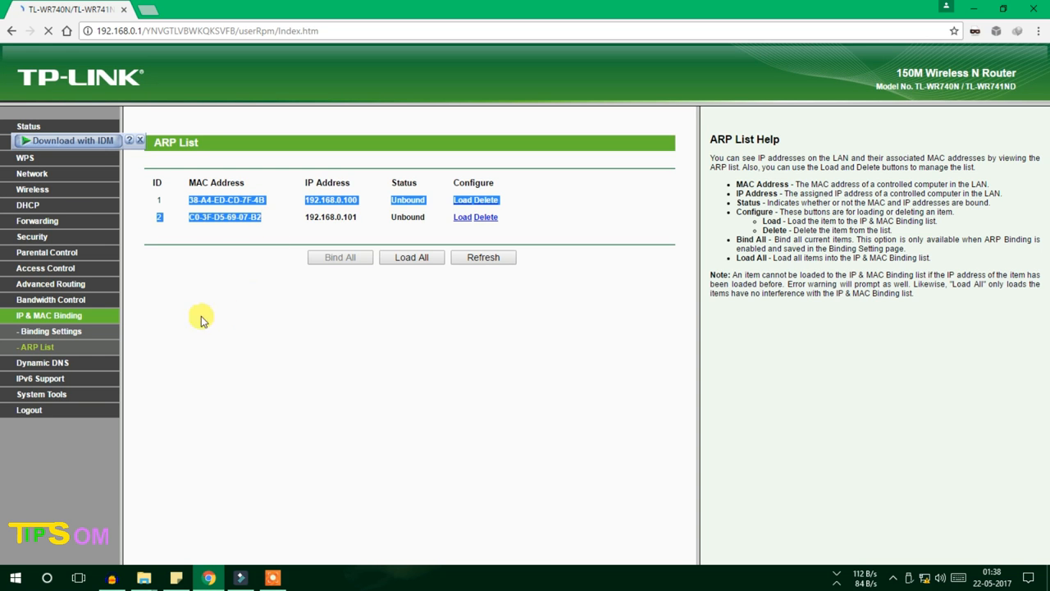
mouse_move(50, 284)
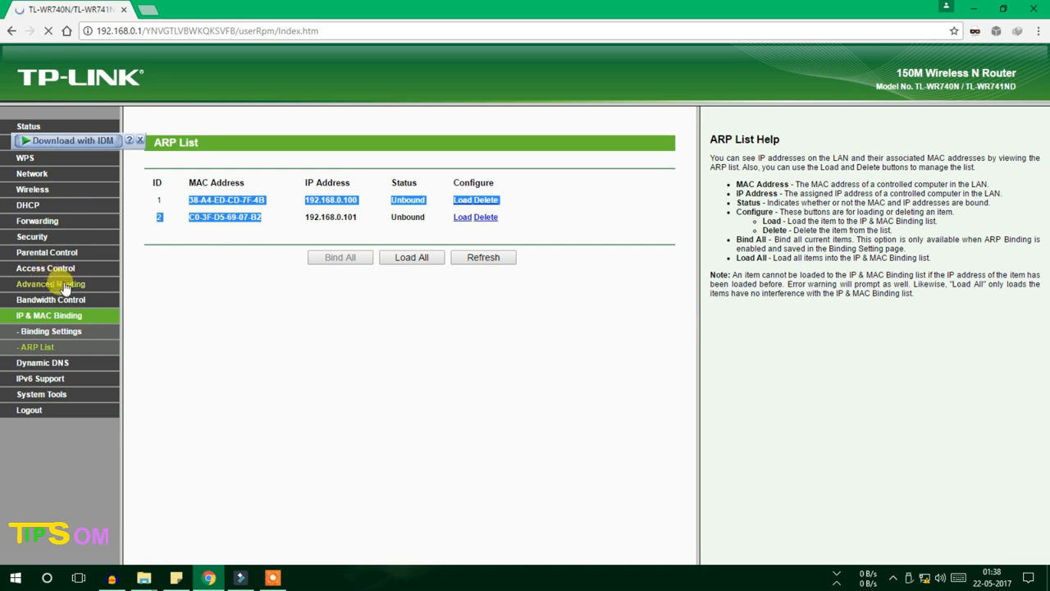
Step: On Network > MAC Clone, clone the PC's MAC C0-3F-D5-69-07-B2 into WAN MAC
click(31, 173)
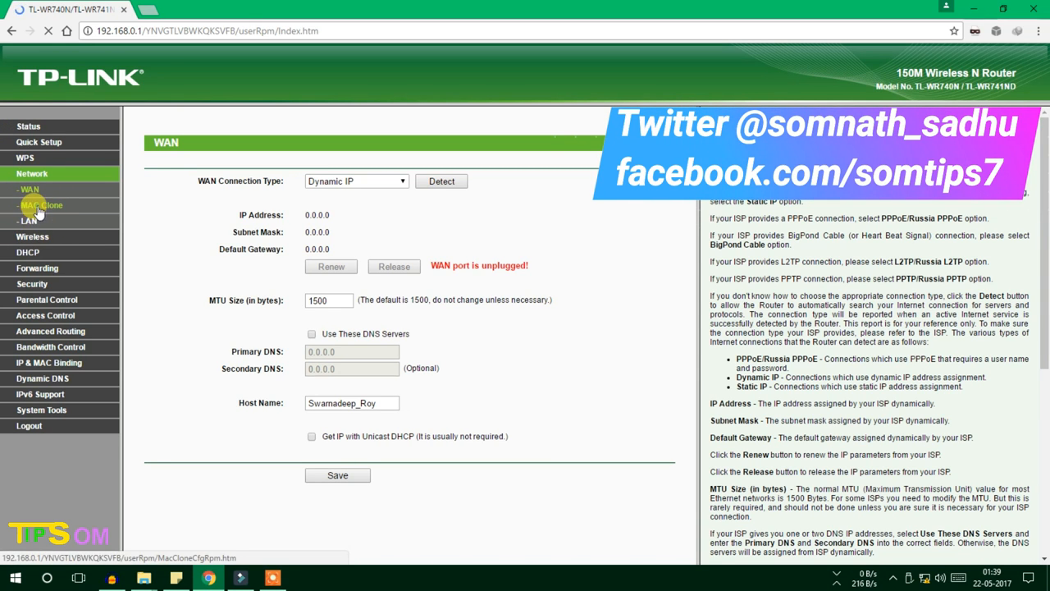
click(39, 205)
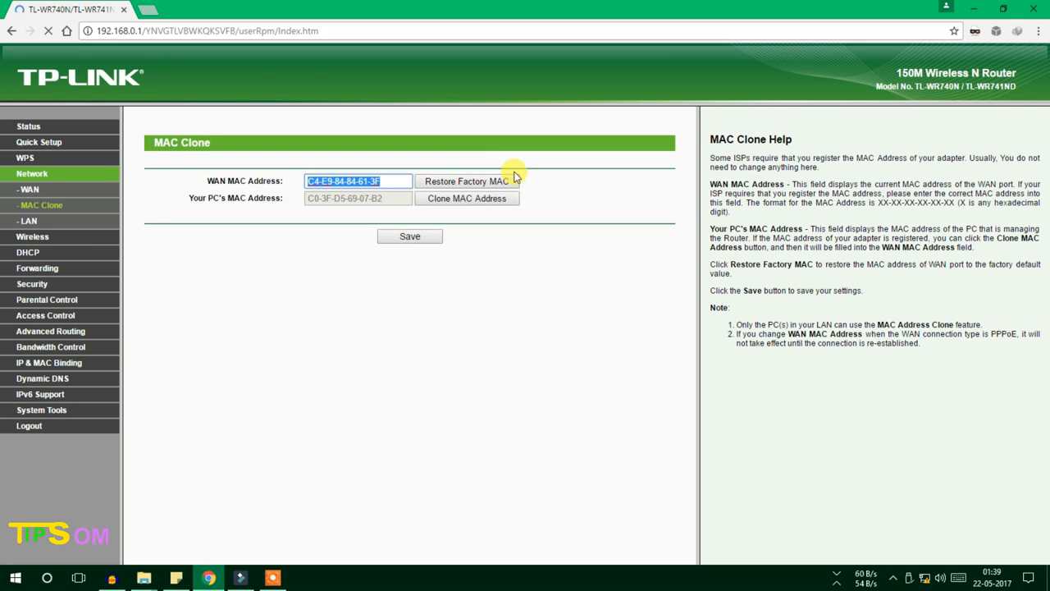
mouse_move(404, 200)
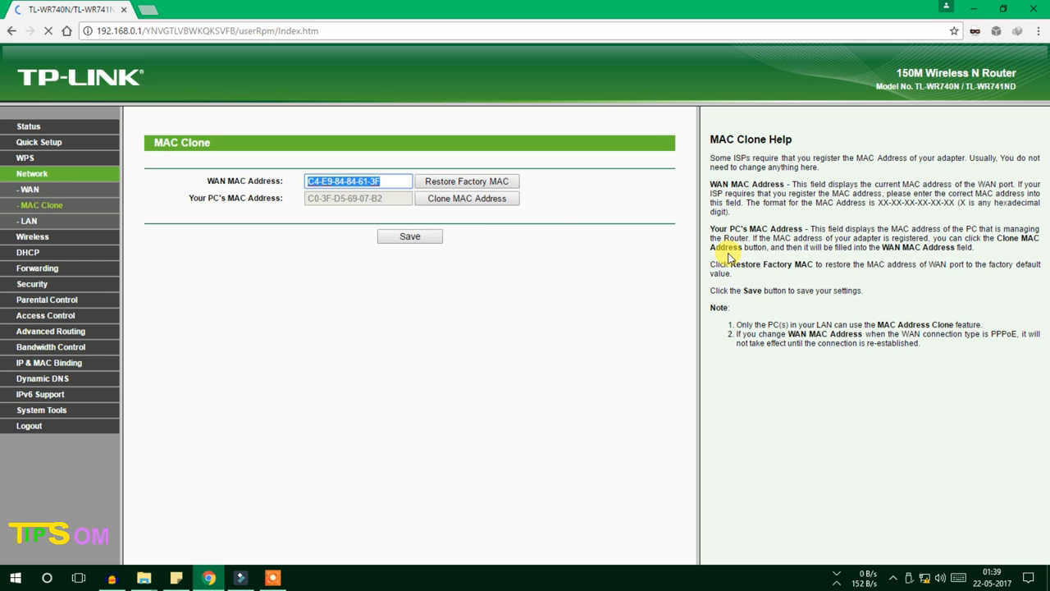
mouse_move(156, 272)
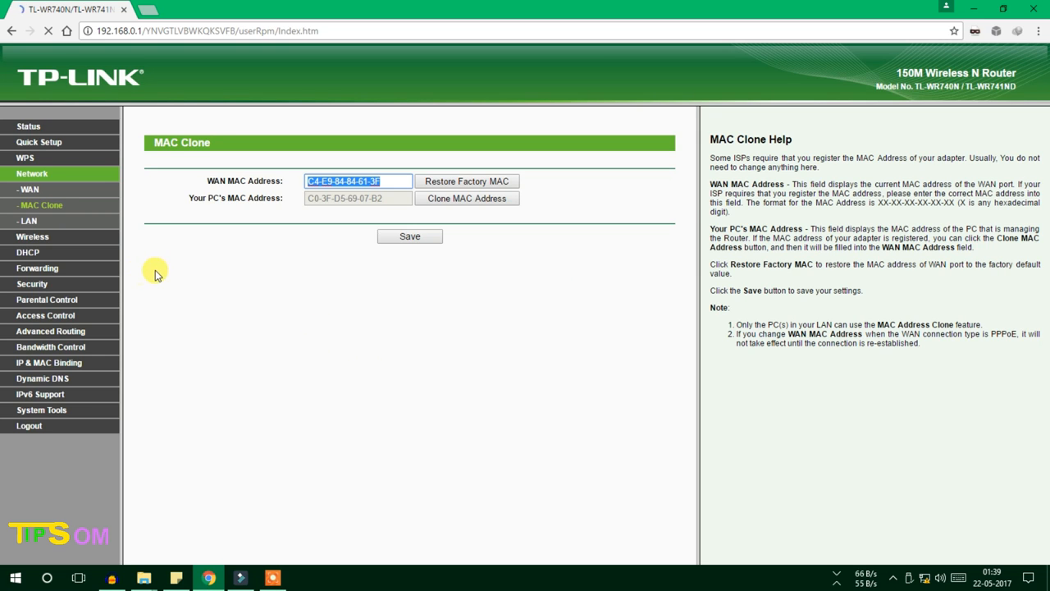
mouse_move(516, 302)
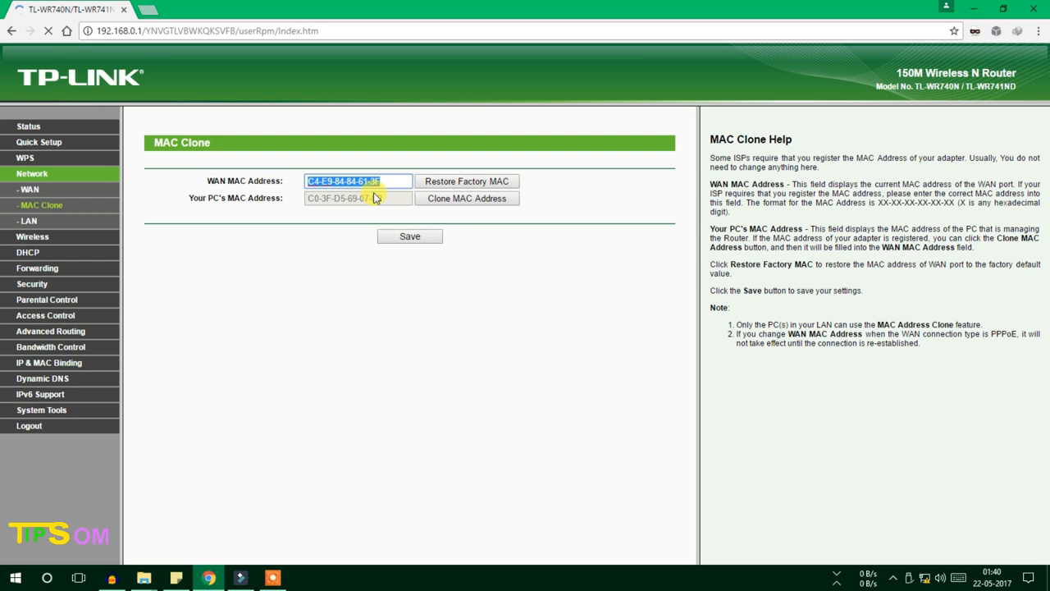
click(343, 180)
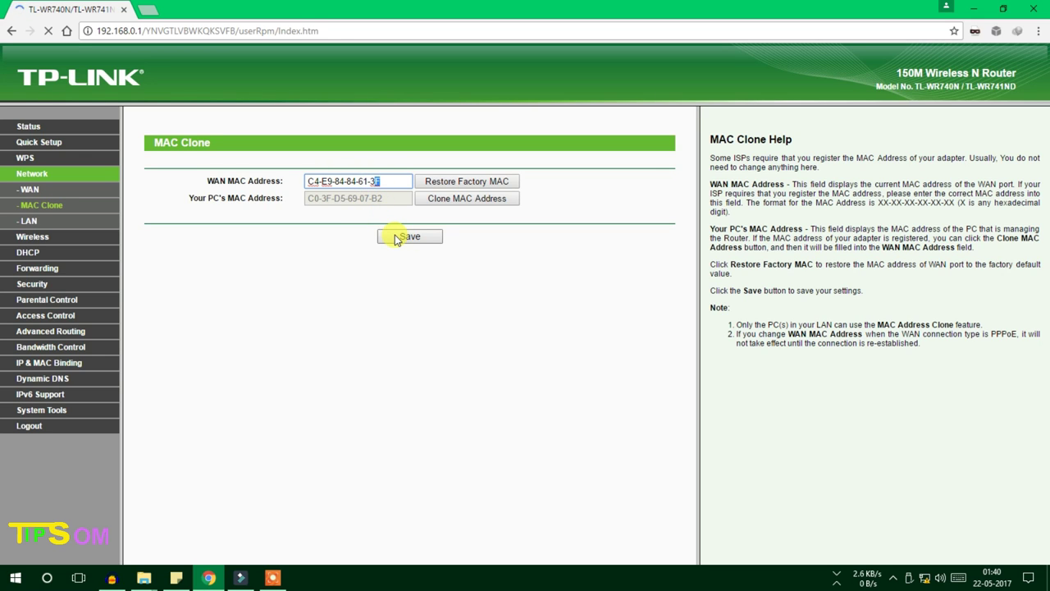
text(G)
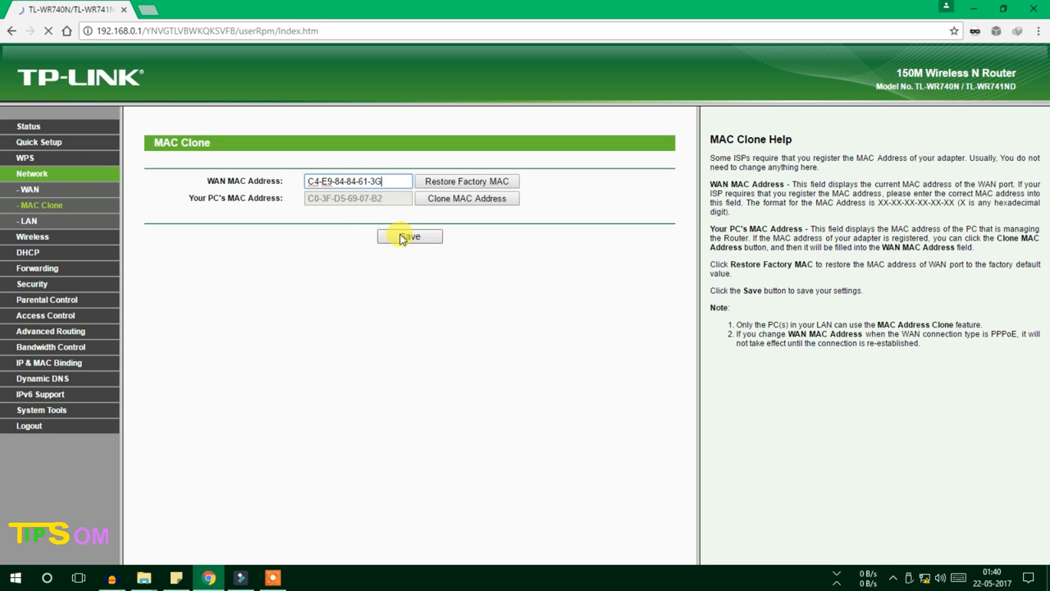
mouse_move(459, 202)
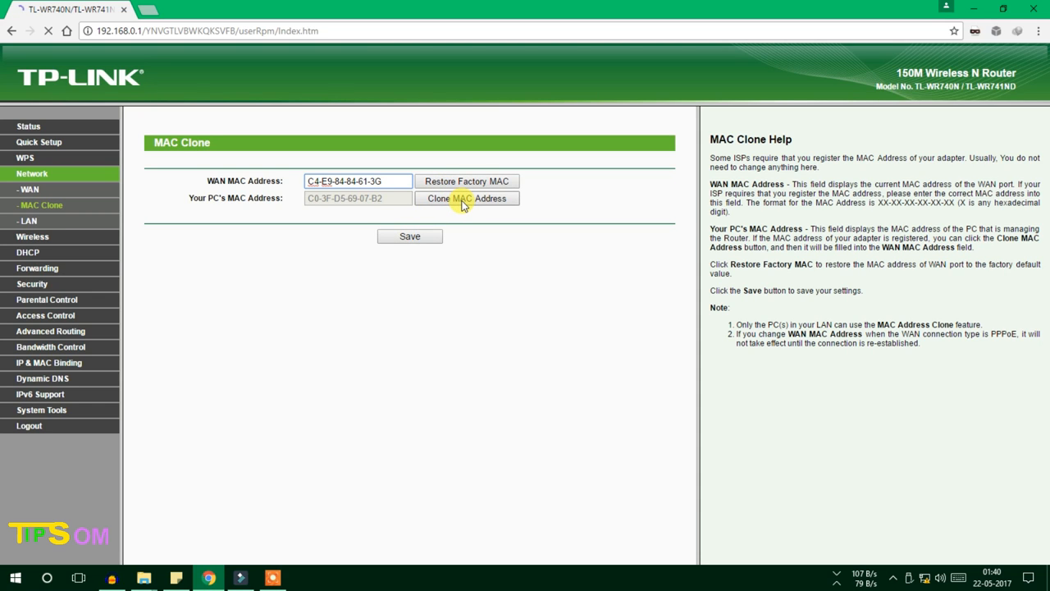
mouse_move(470, 186)
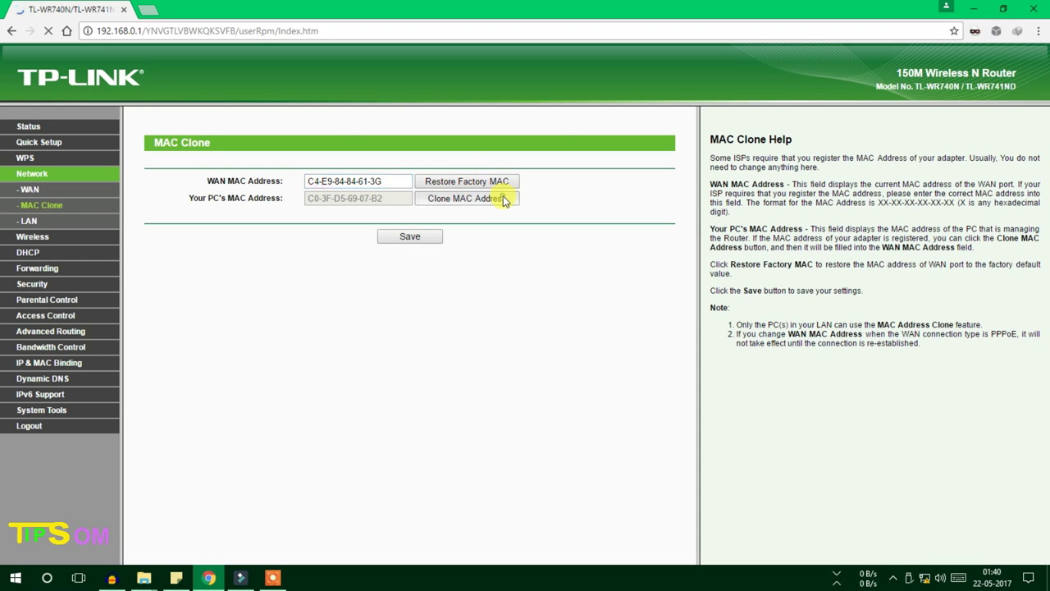
click(467, 197)
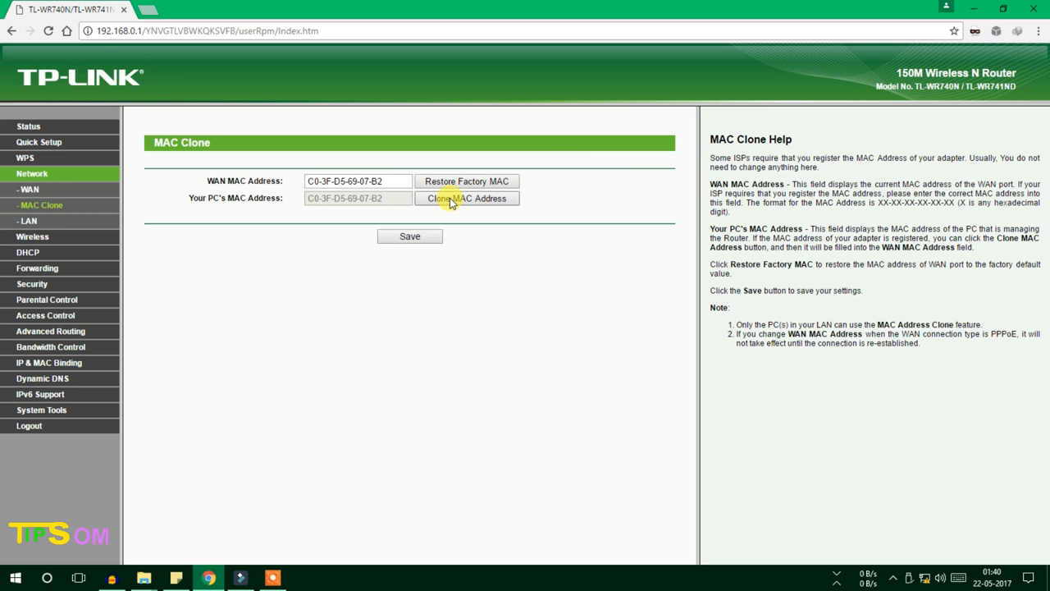
Step: Save the cloned MAC, restore factory MAC C4-E9-84-84-61-3F, and save again
click(409, 237)
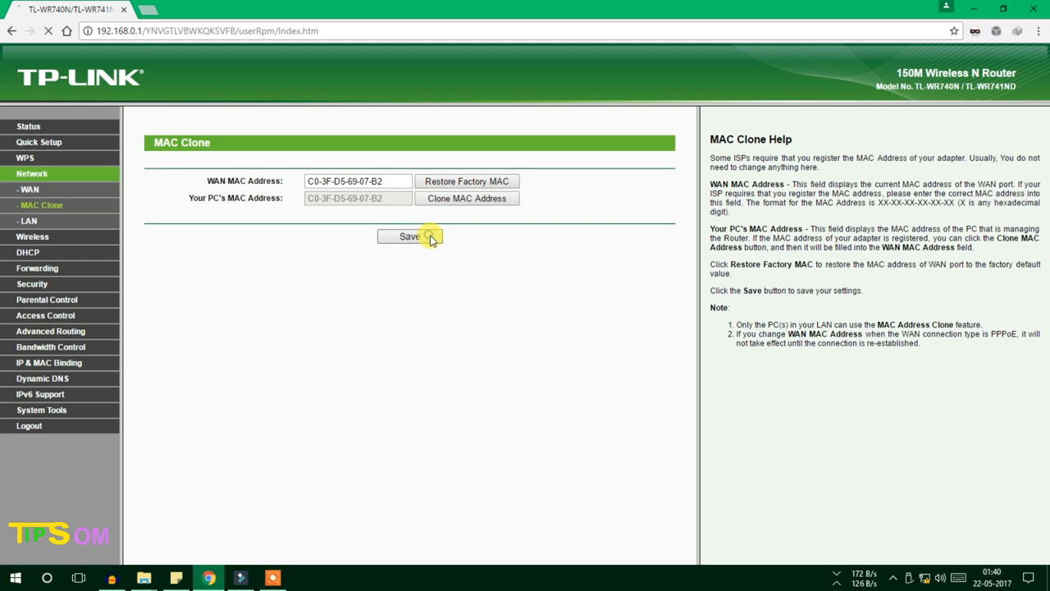
click(409, 237)
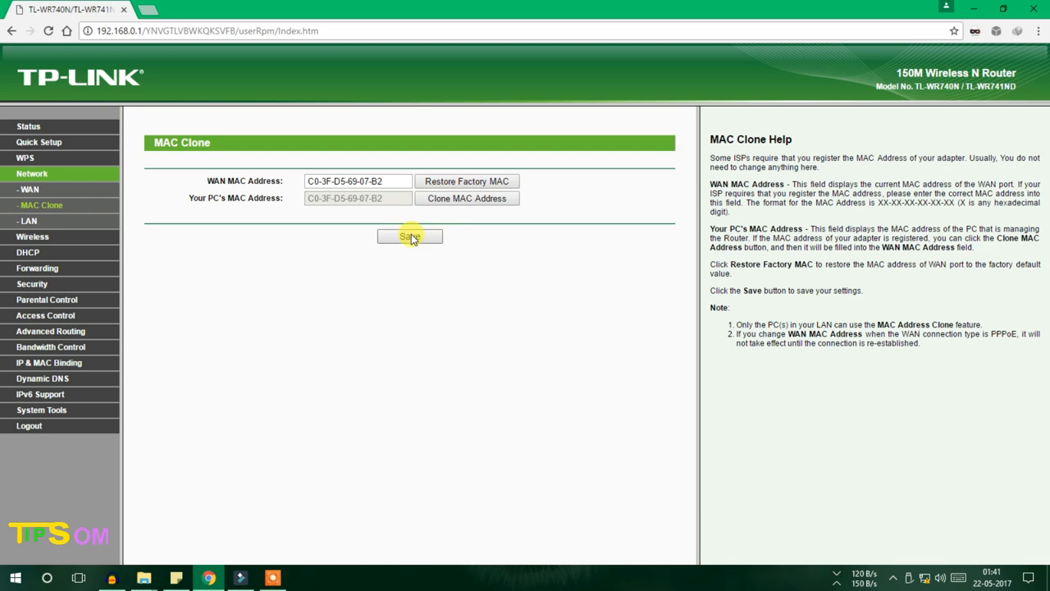
mouse_move(471, 183)
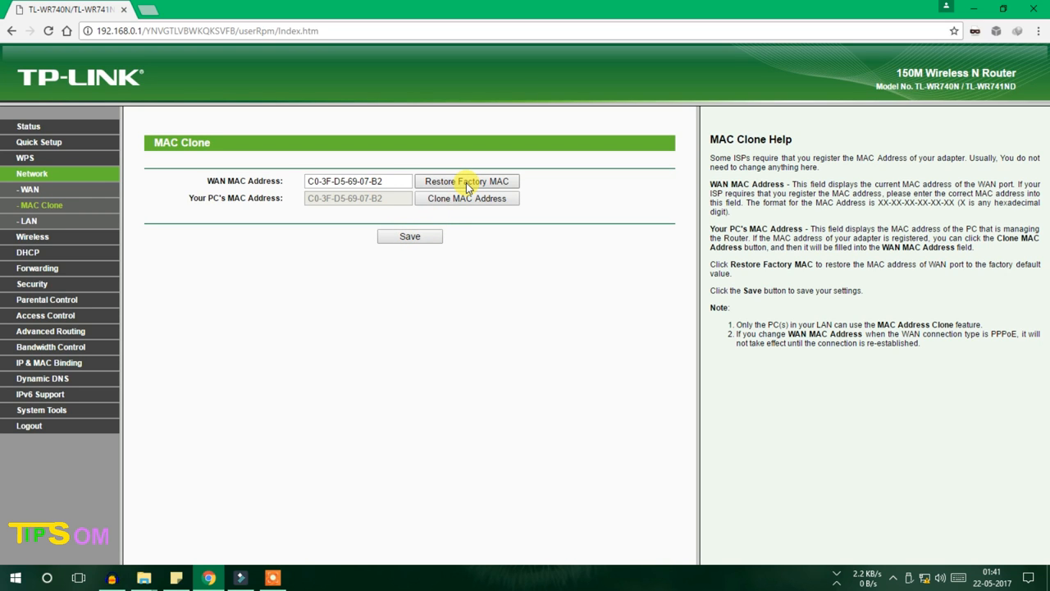
click(468, 180)
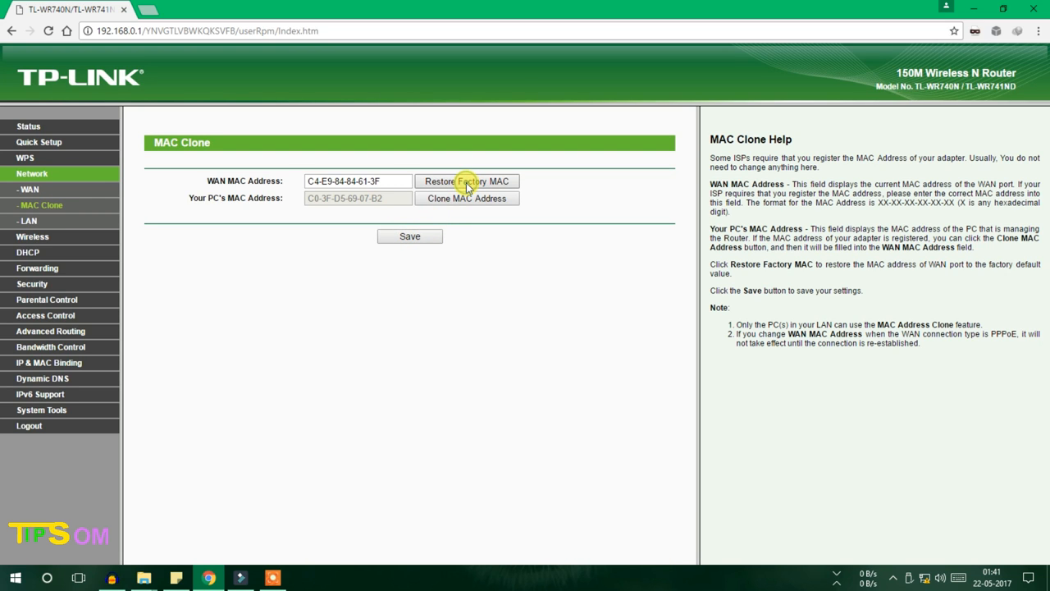
mouse_move(416, 241)
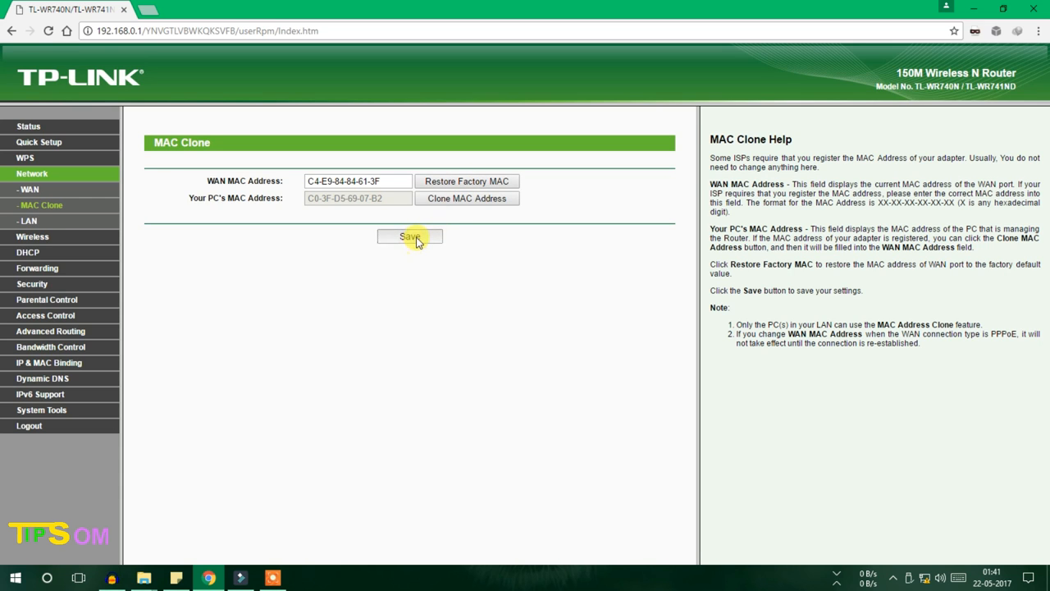
click(409, 236)
text(C0-3F-D5-69-07-)
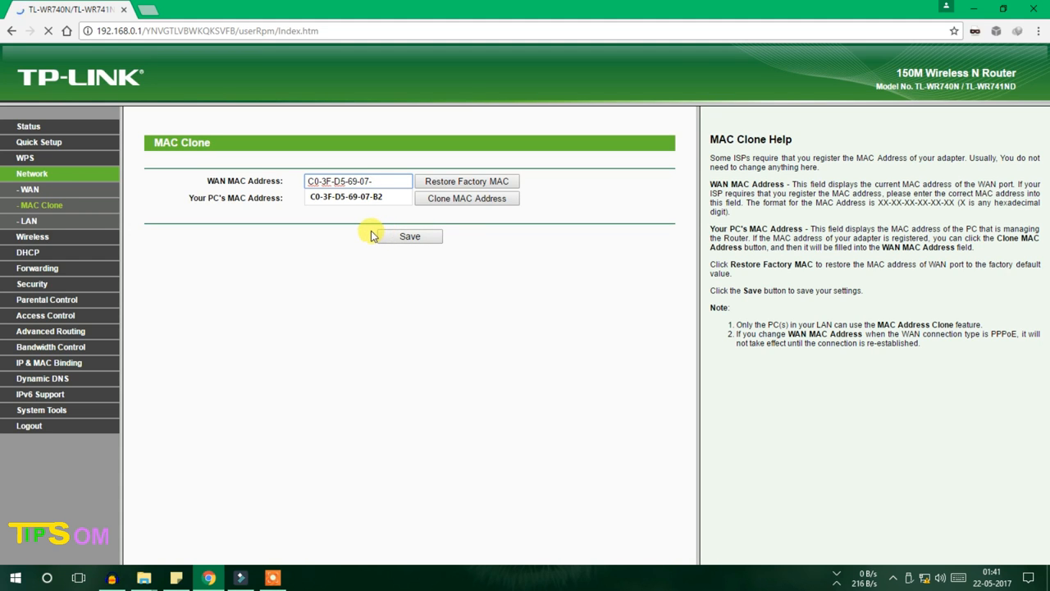
Step: Enter WAN MAC C0-3F-D5-69-07-G6 and save, triggering the Invalid MAC address warning
text(G6)
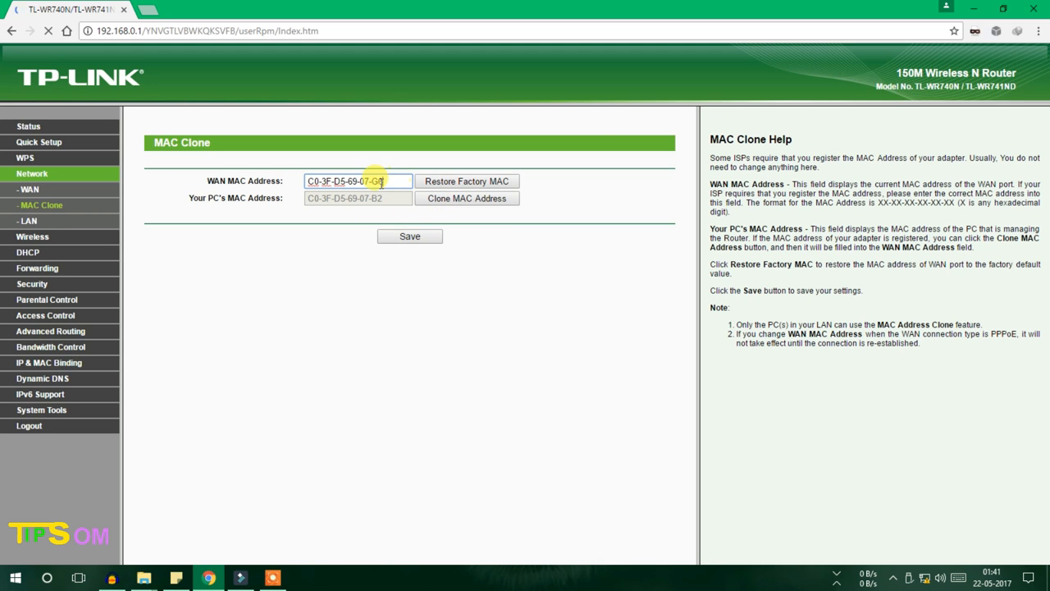
click(409, 237)
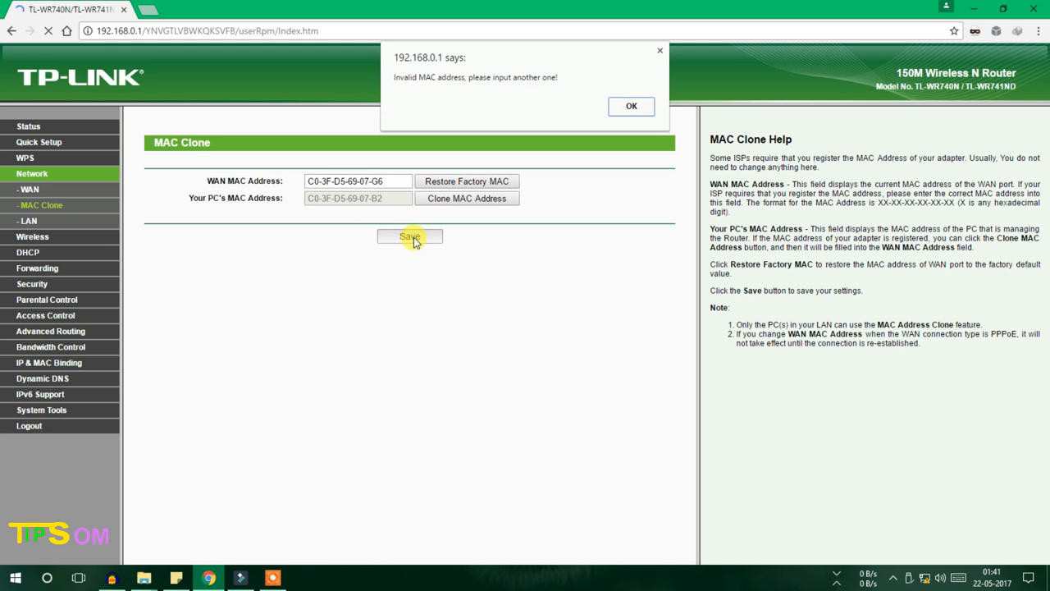
mouse_move(484, 109)
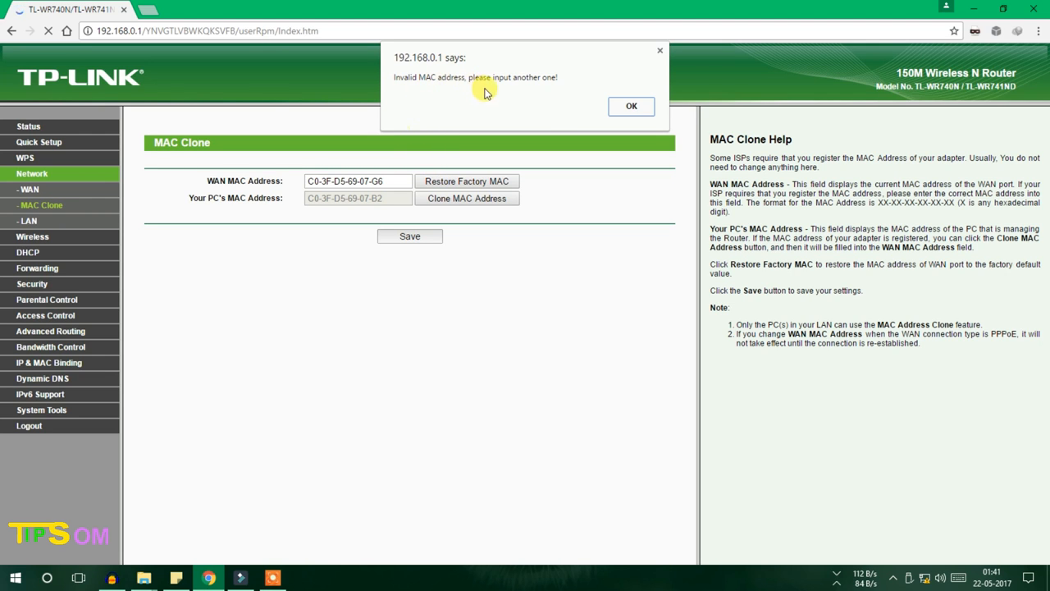
mouse_move(423, 107)
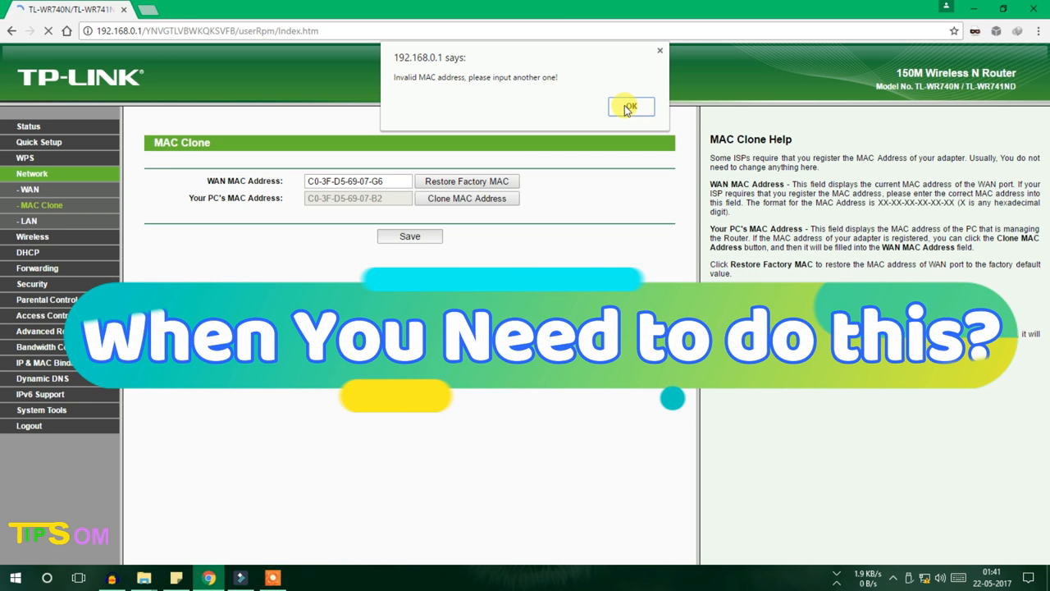
mouse_move(960, 213)
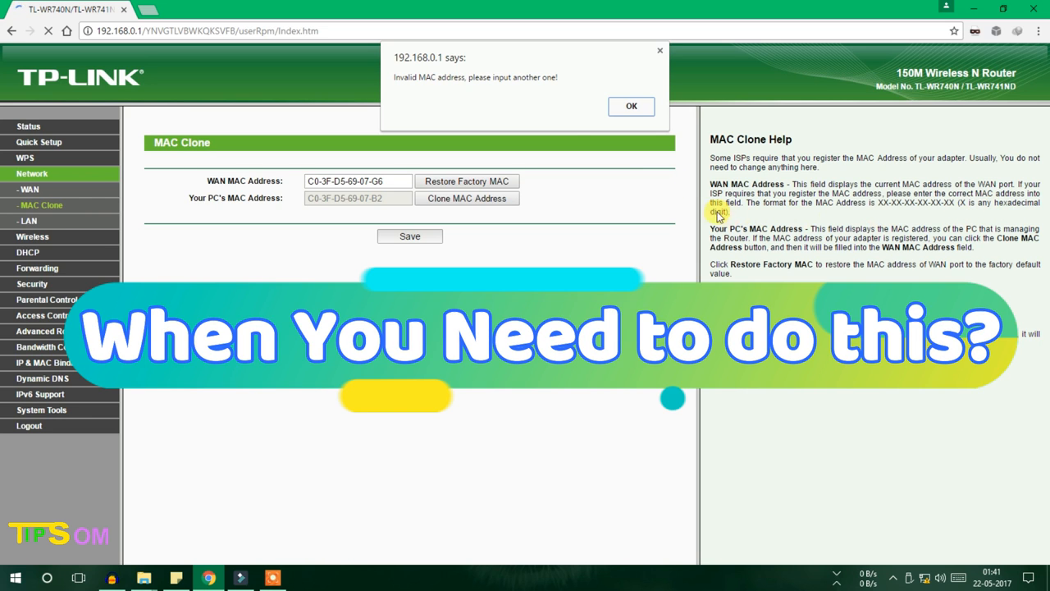
Step: Dismiss the warning, correct the WAN MAC to C0-3F-D5-69-07-F7, and save
click(631, 106)
text(F7)
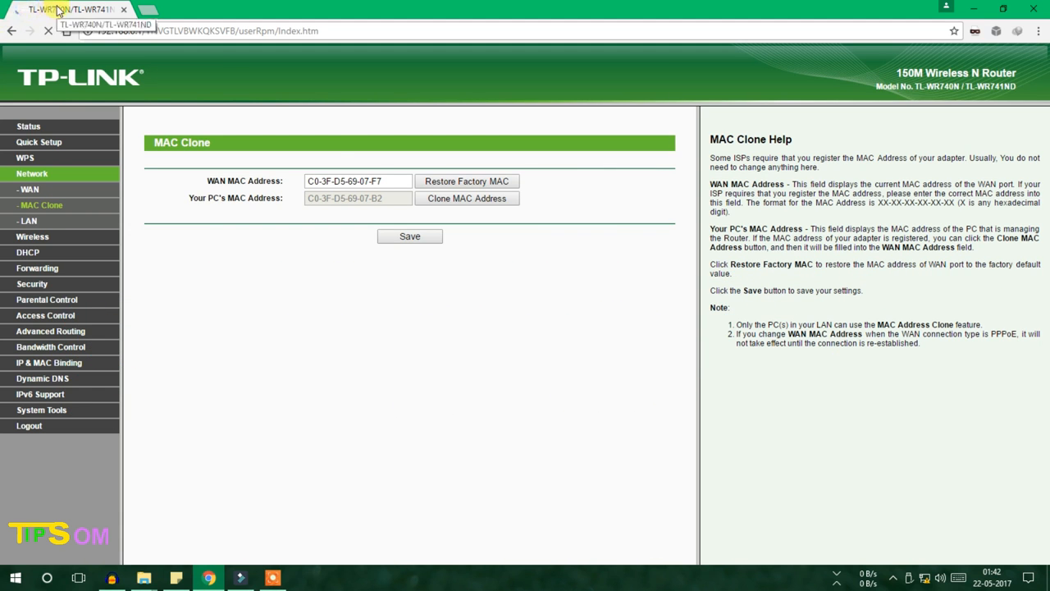
click(409, 236)
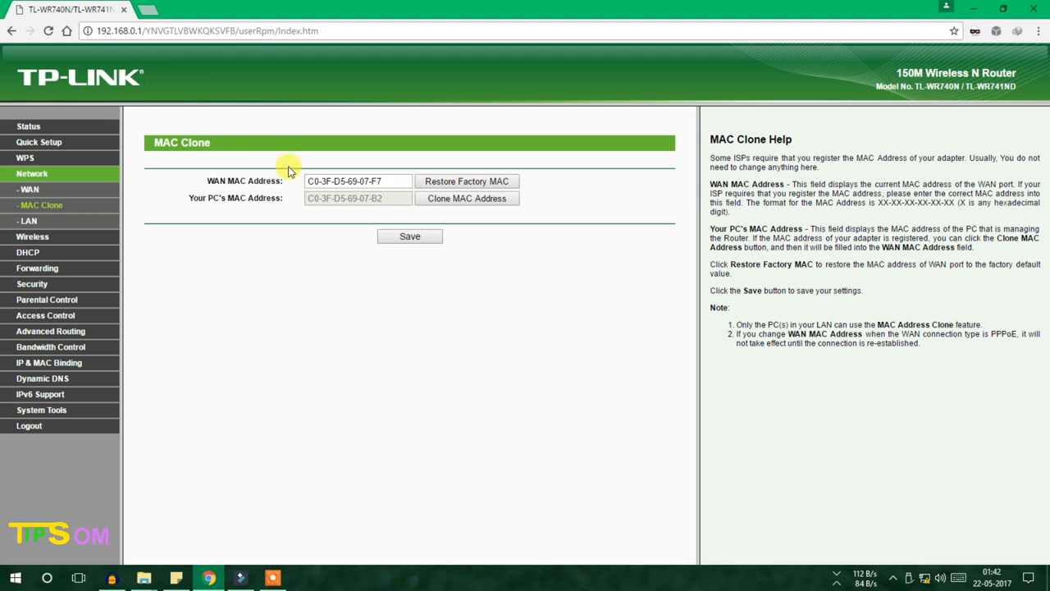
mouse_move(276, 230)
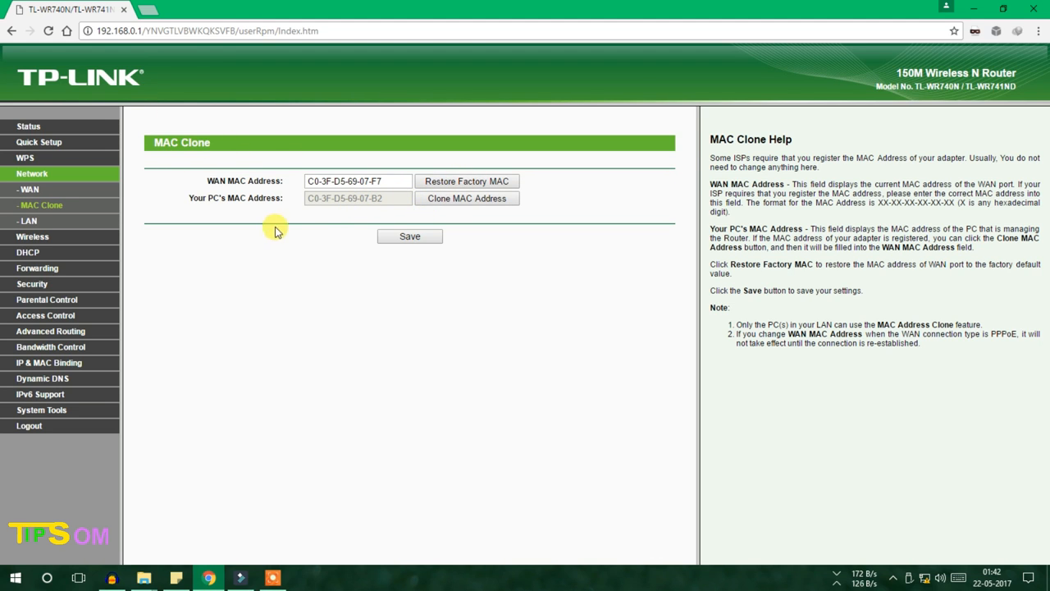
mouse_move(475, 187)
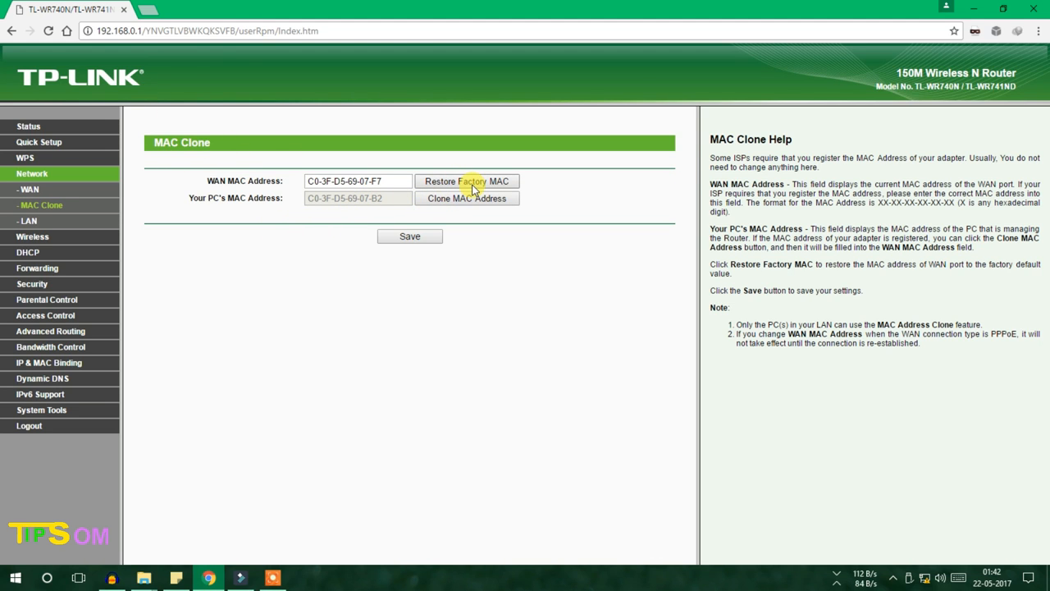
click(468, 182)
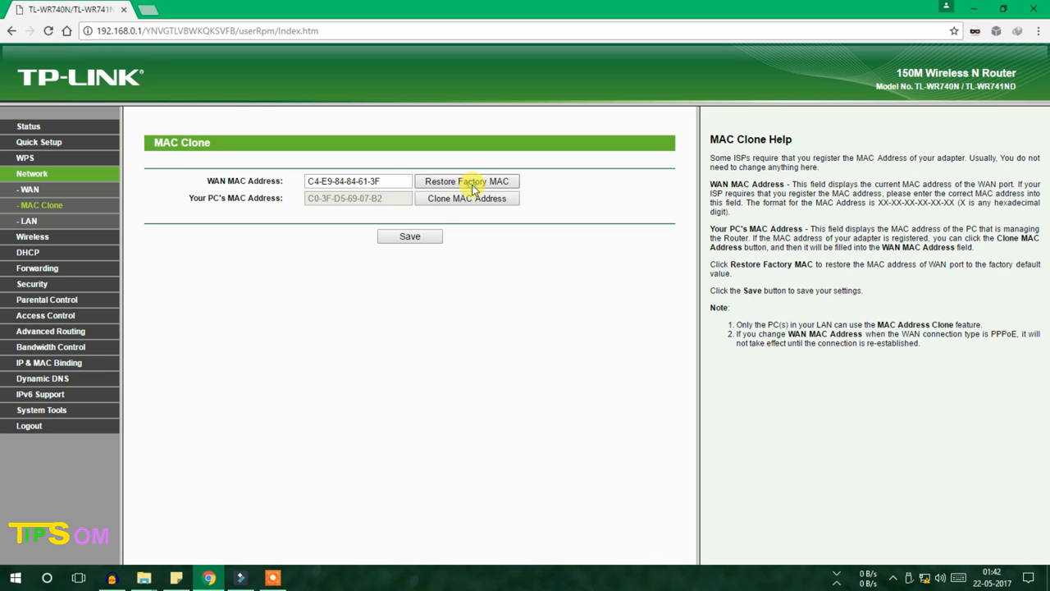
click(409, 236)
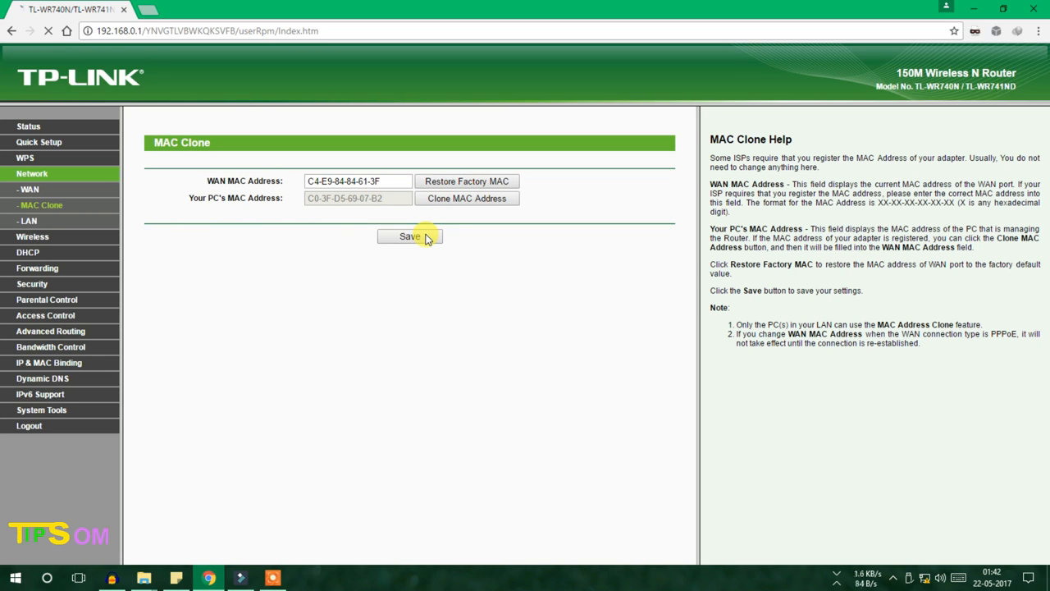
click(410, 236)
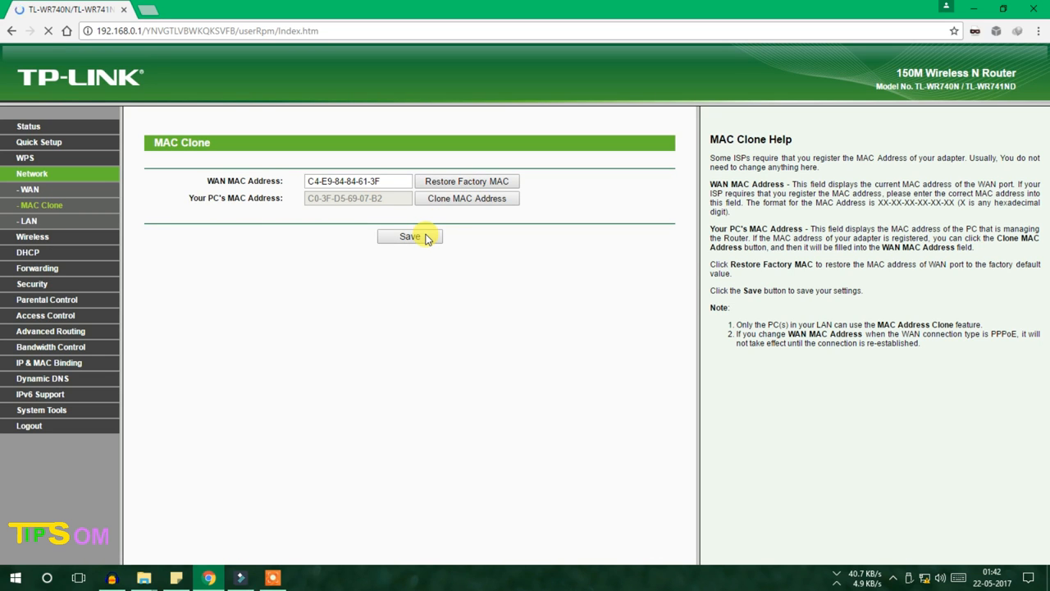
click(409, 236)
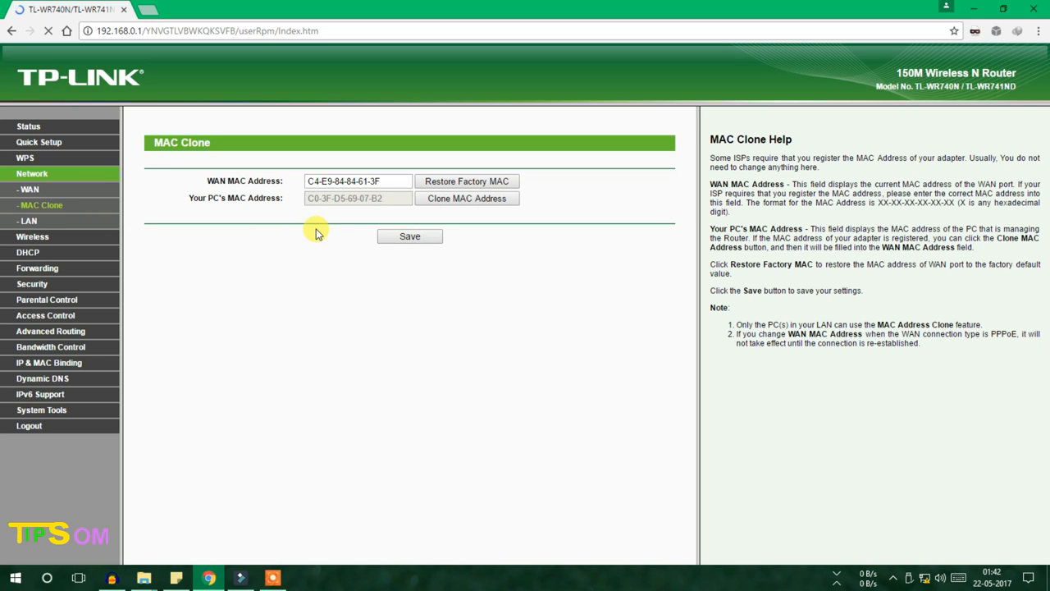
mouse_move(330, 233)
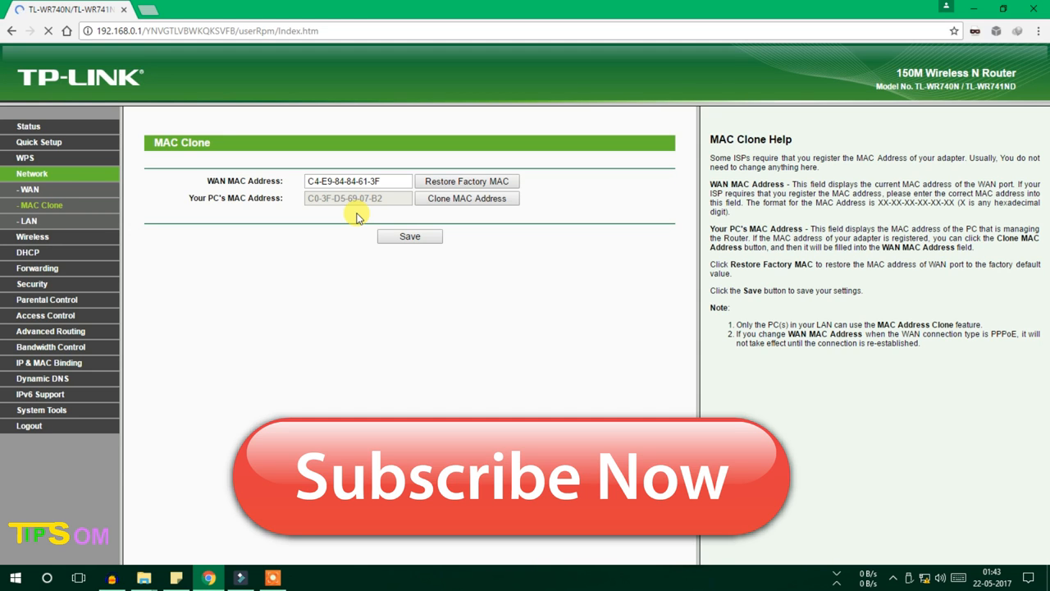
mouse_move(372, 212)
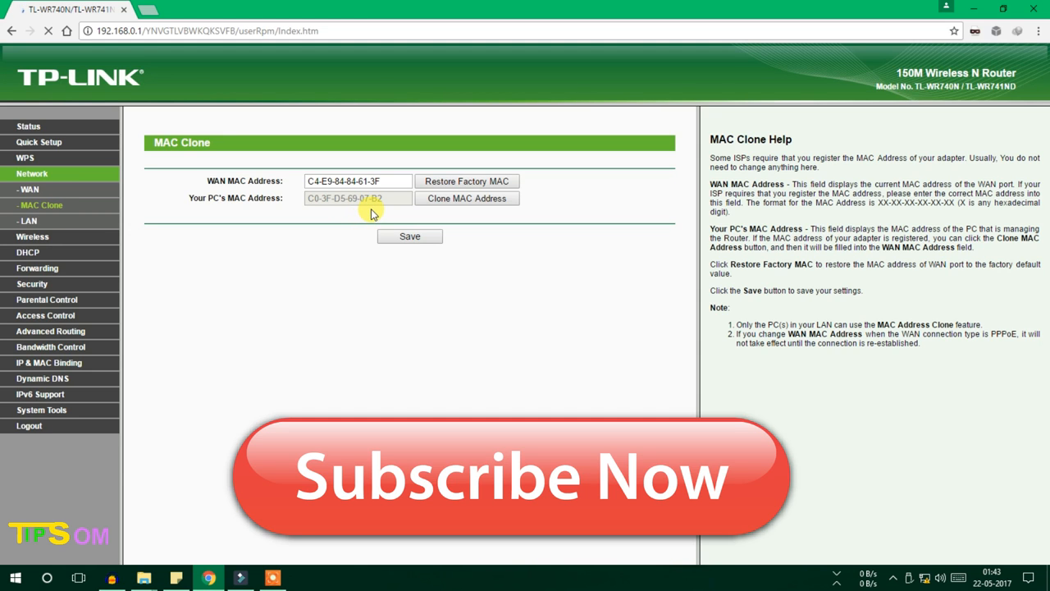